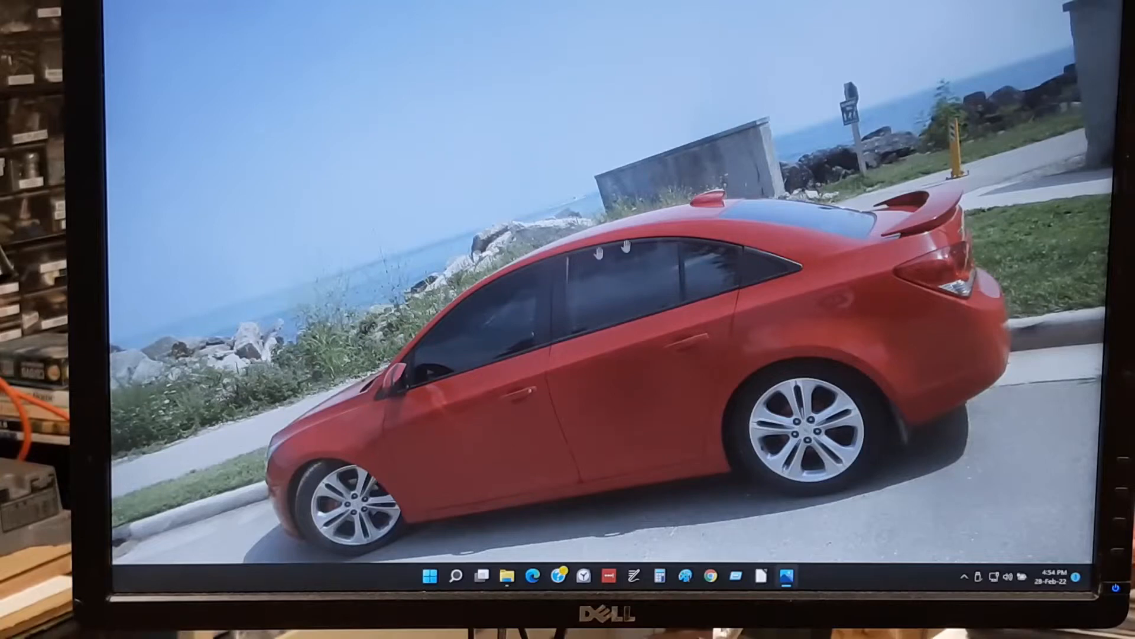
# - Search Windows for 'power' to find Edit power plan
pyautogui.click(456, 577)
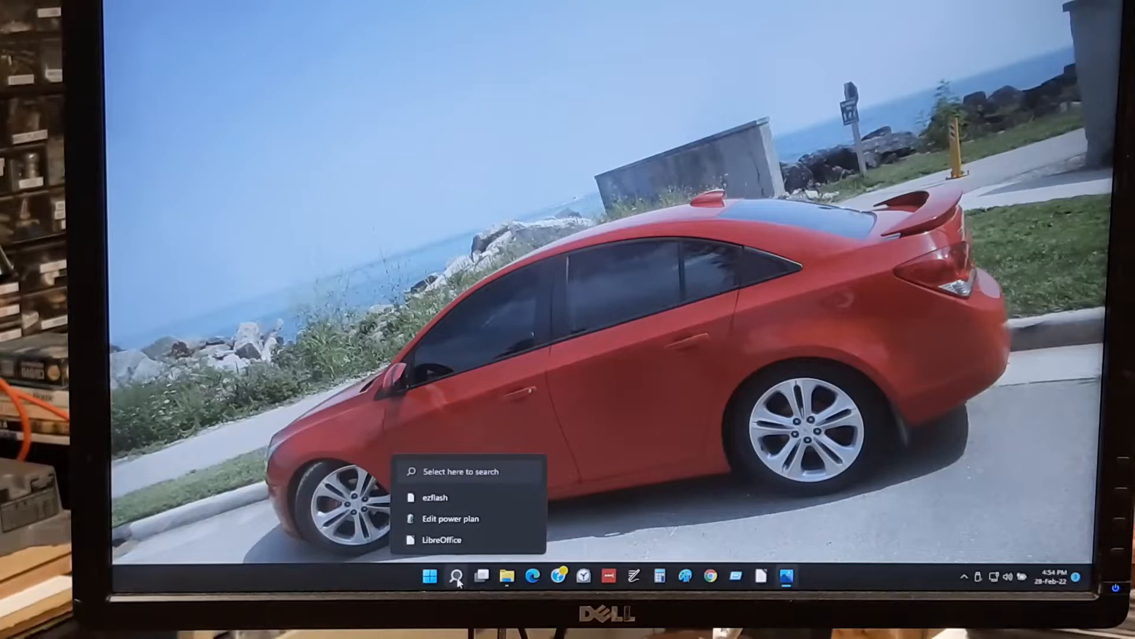
pyautogui.click(456, 575)
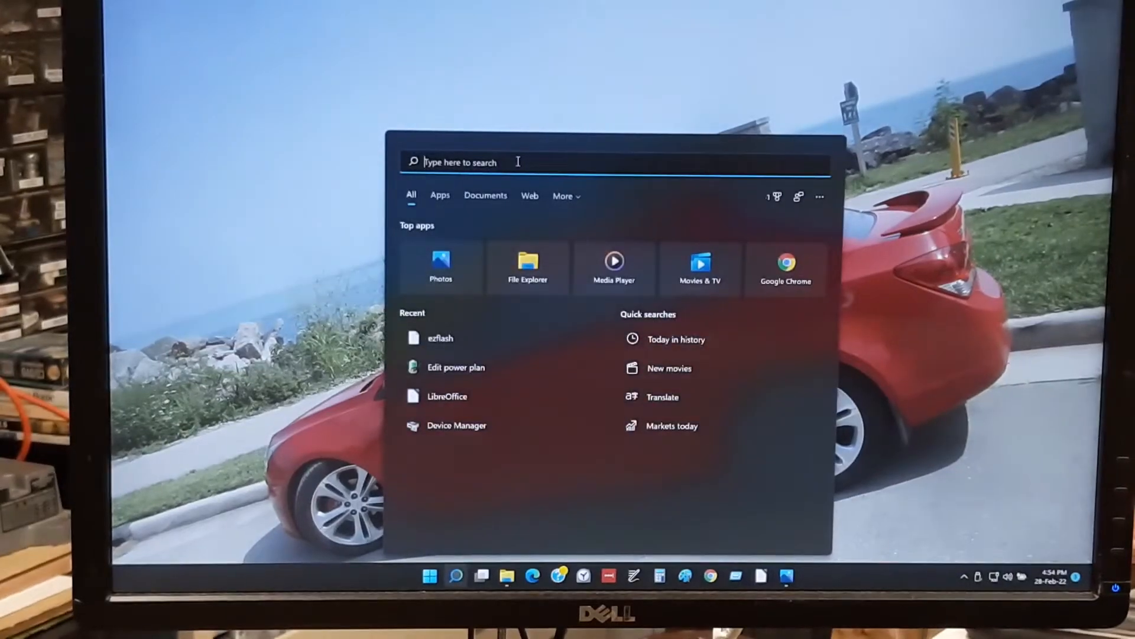
pyautogui.write('power')
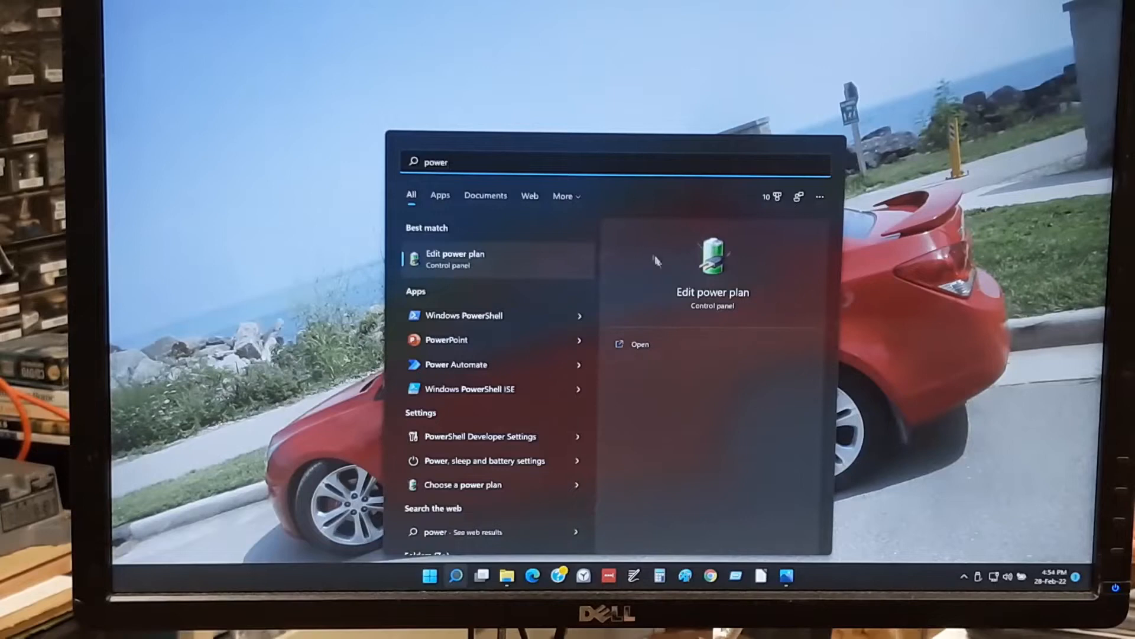
pyautogui.moveTo(735, 283)
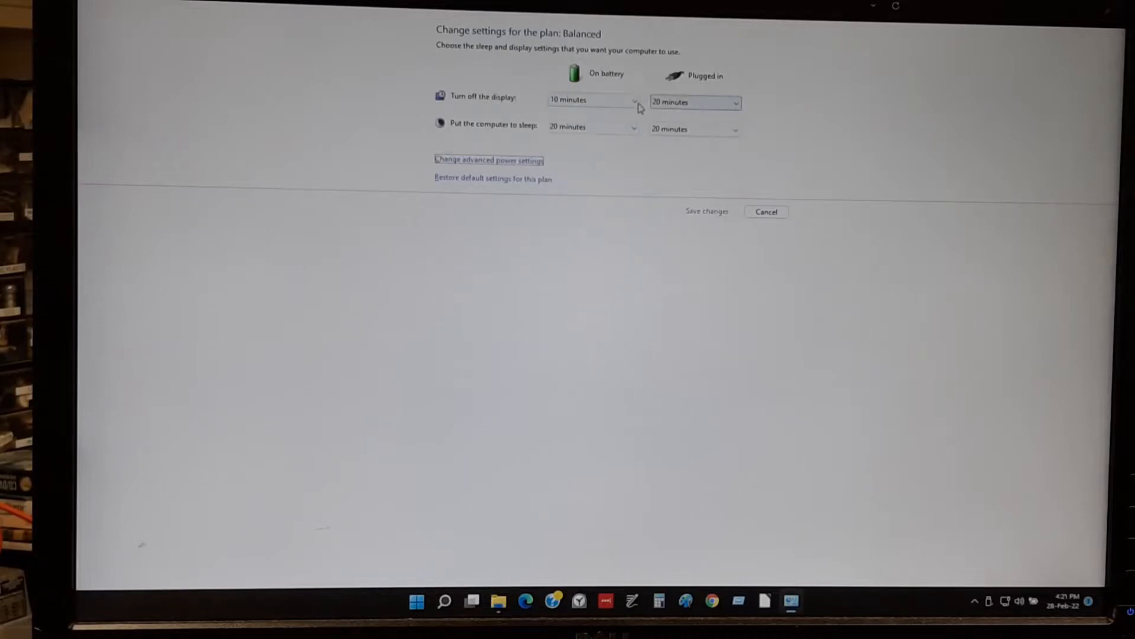
# - On battery, turn the display off after 20 minutes and sleep after 1 hour, then save
pyautogui.click(590, 100)
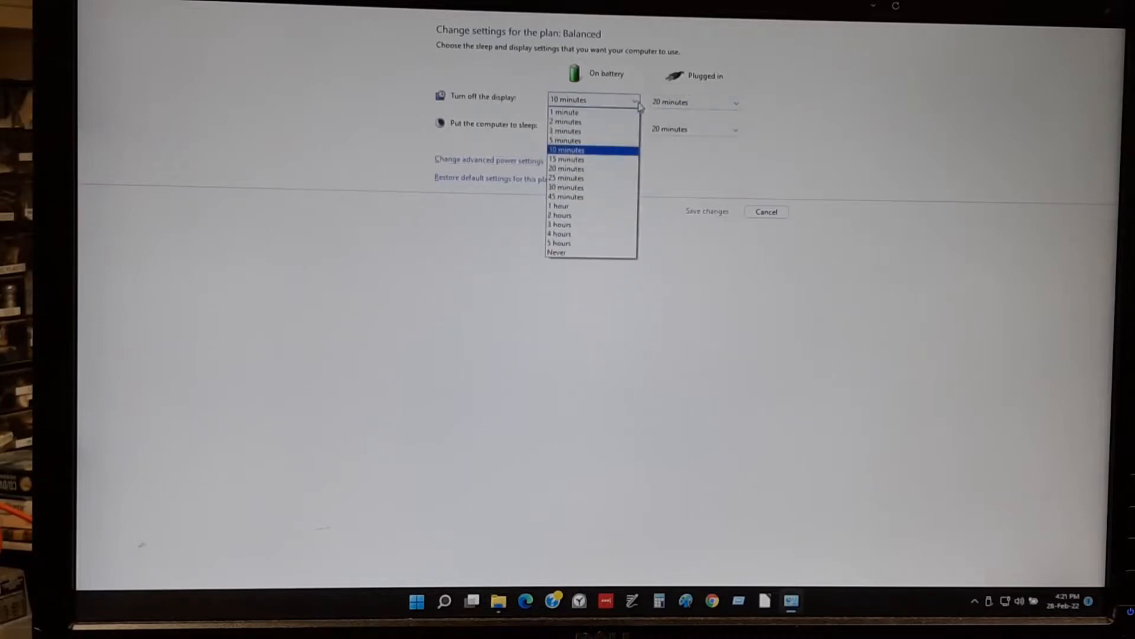
pyautogui.moveTo(593, 196)
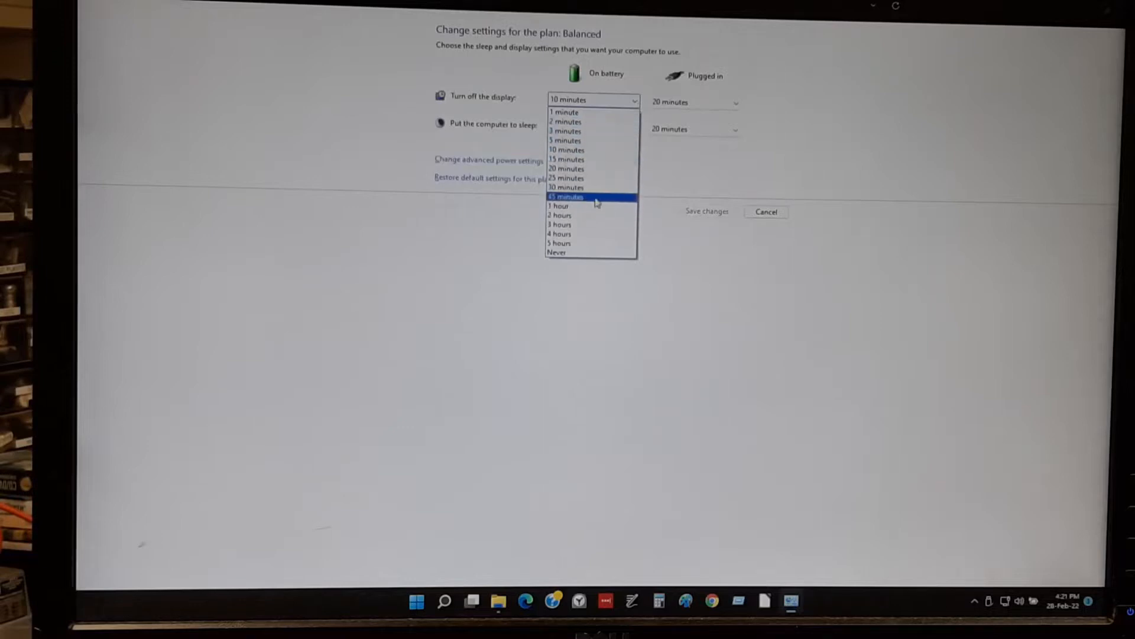
pyautogui.moveTo(604, 171)
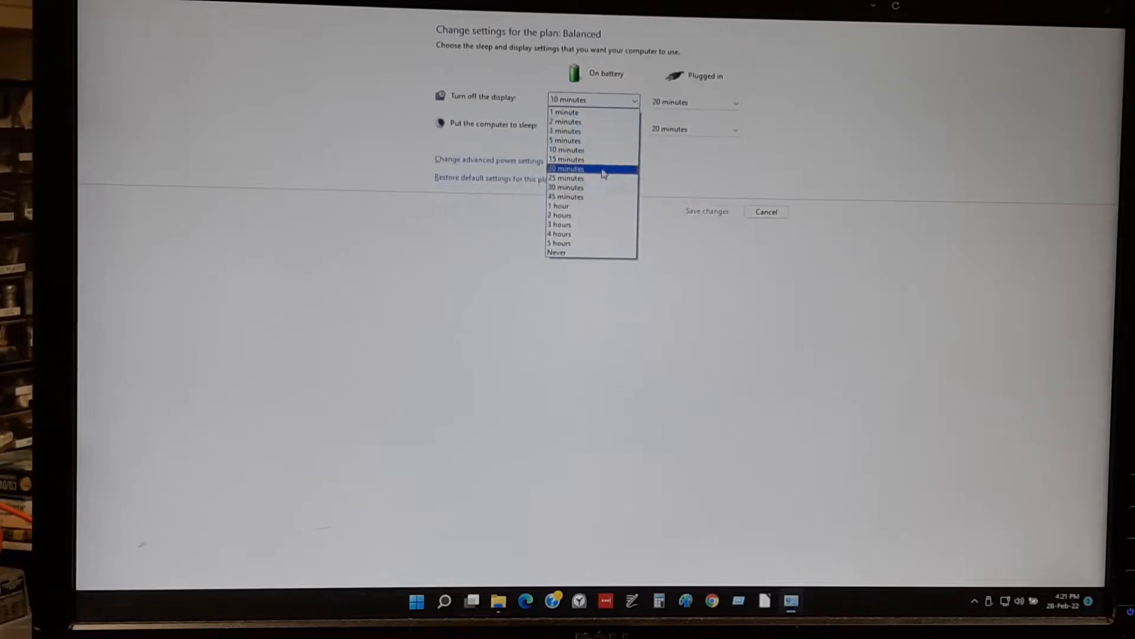
pyautogui.click(570, 169)
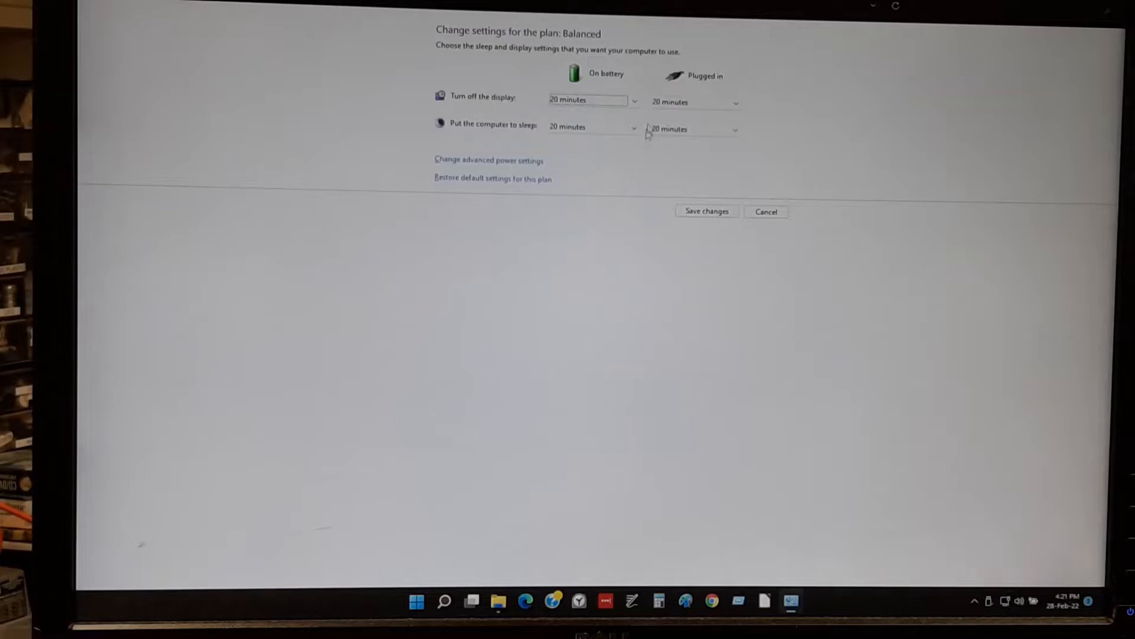
pyautogui.click(591, 128)
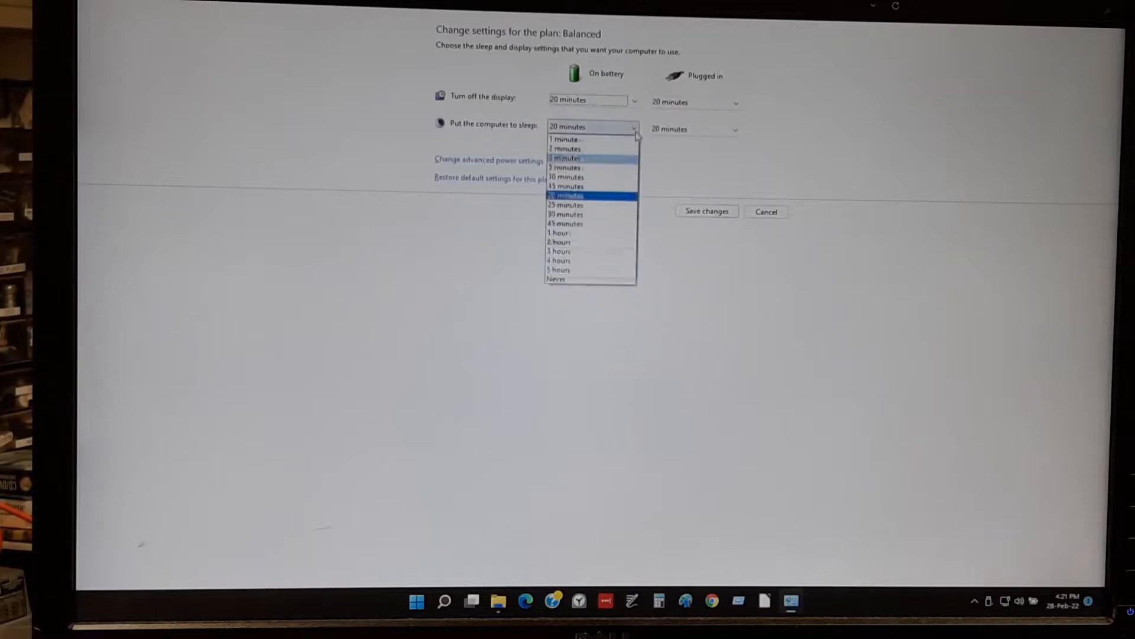
pyautogui.moveTo(561, 241)
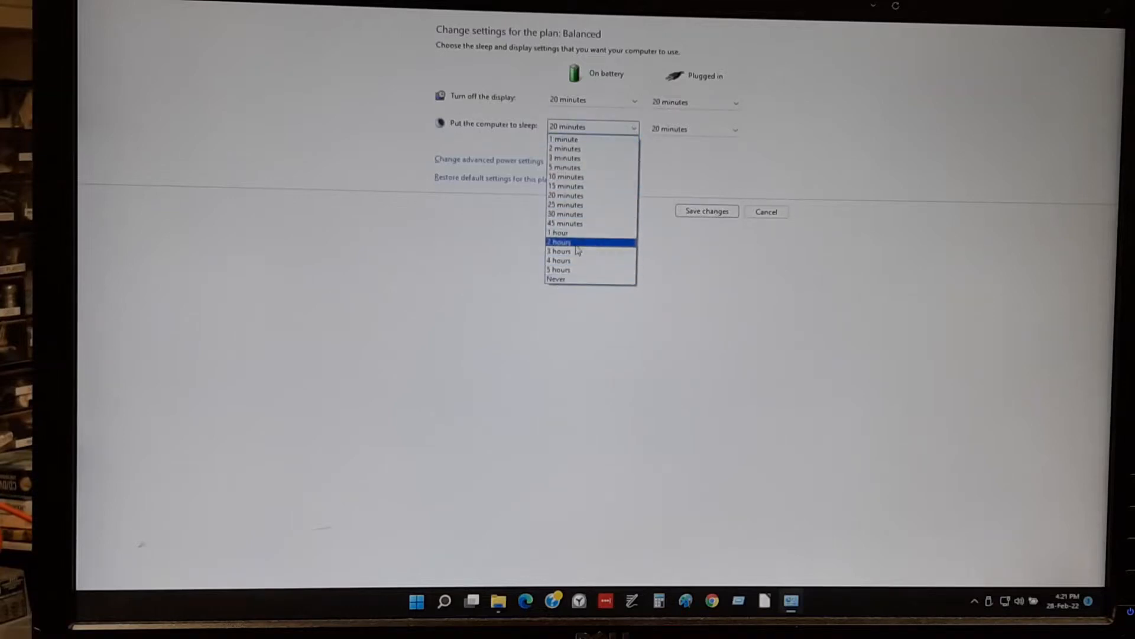
pyautogui.click(559, 232)
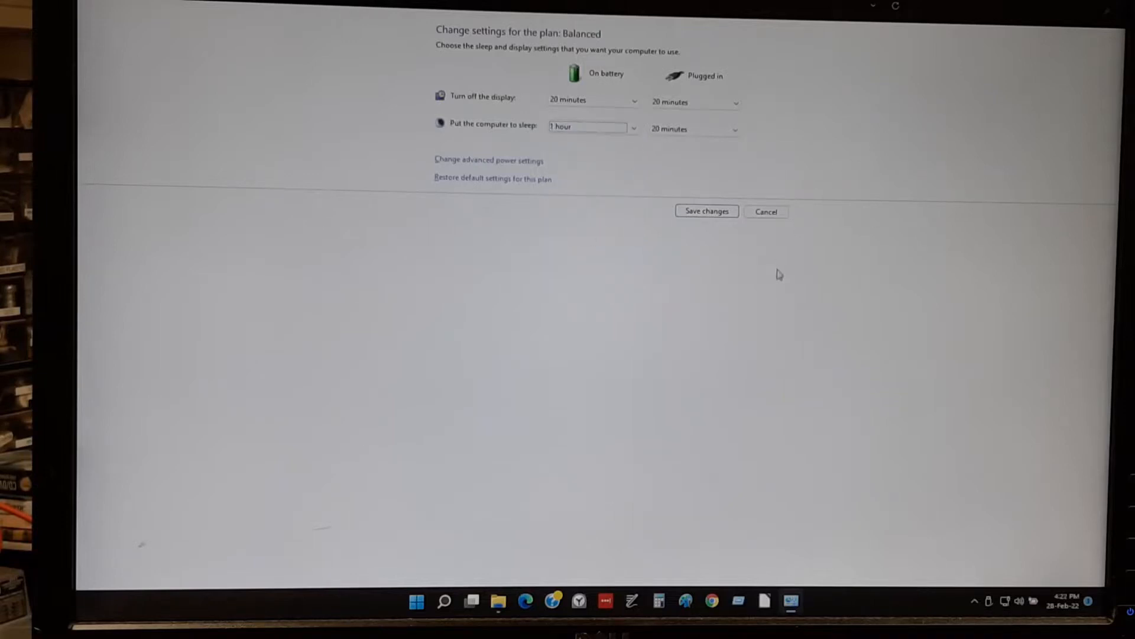
pyautogui.moveTo(781, 268)
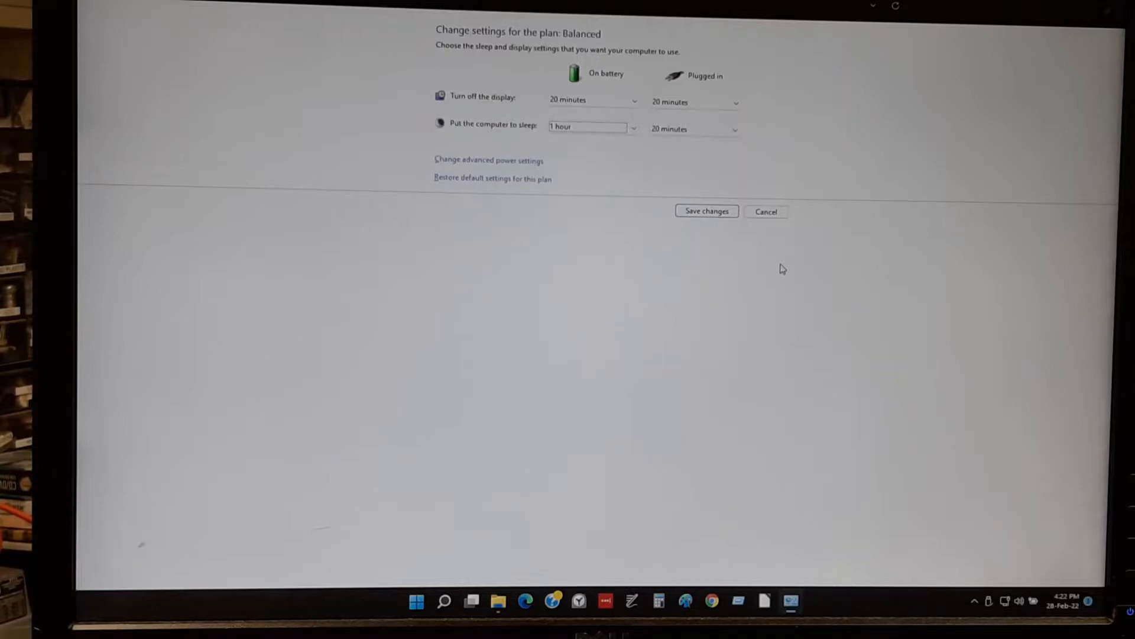
pyautogui.moveTo(543, 142)
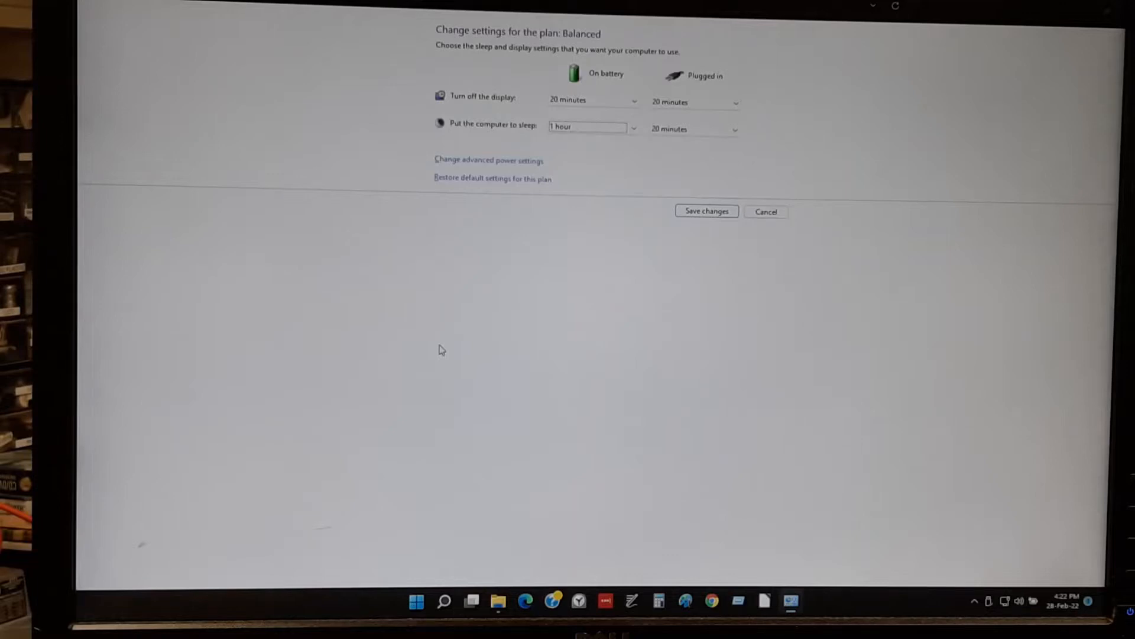
pyautogui.moveTo(717, 223)
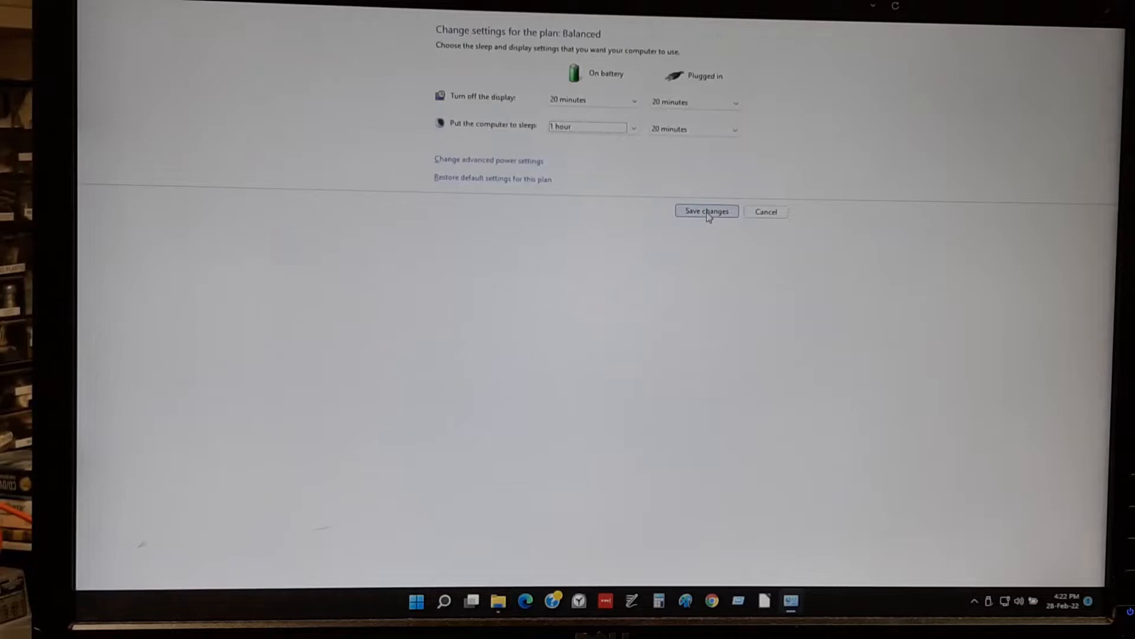
pyautogui.click(706, 210)
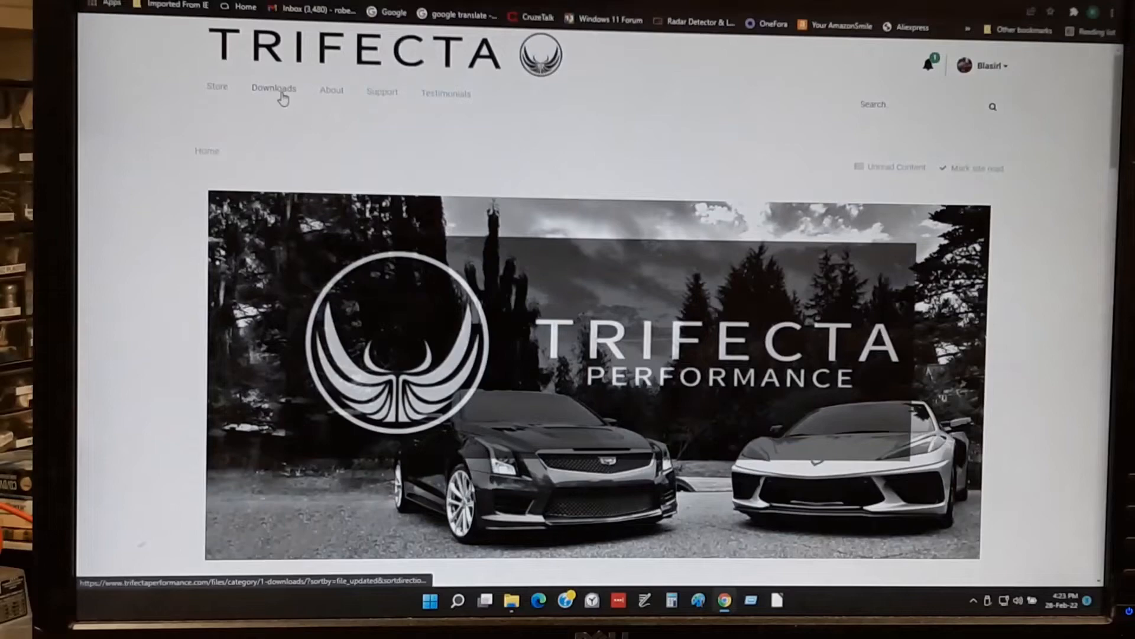
# - Download the EZ Flash 1.35.x.x installer tfsetup.exe from the Trifecta site's Downloads section
pyautogui.click(274, 88)
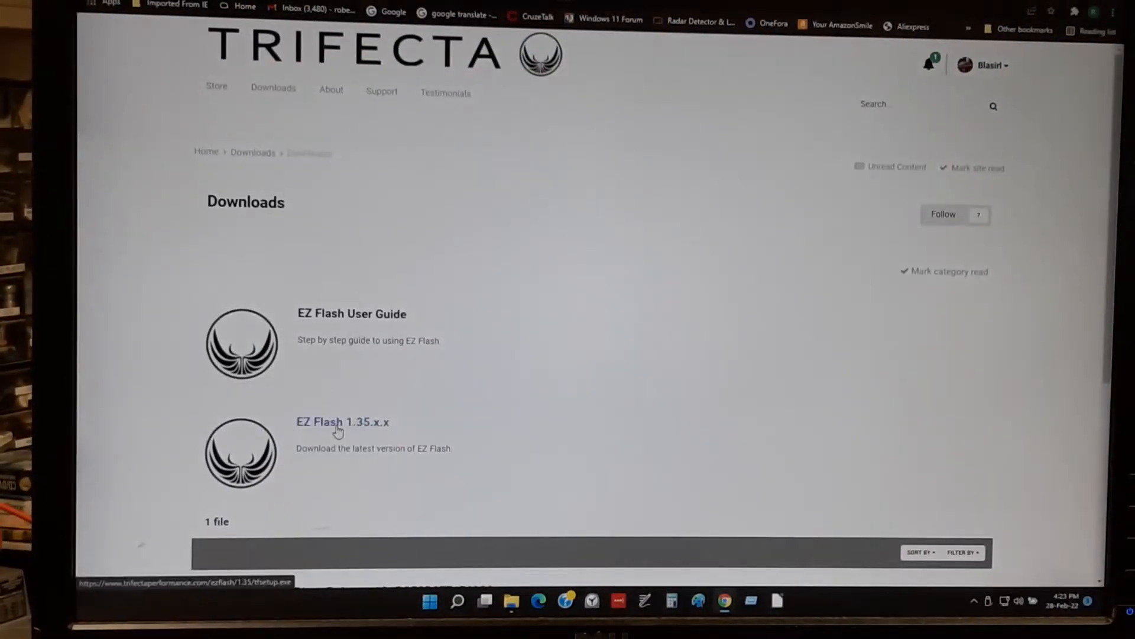
pyautogui.click(342, 422)
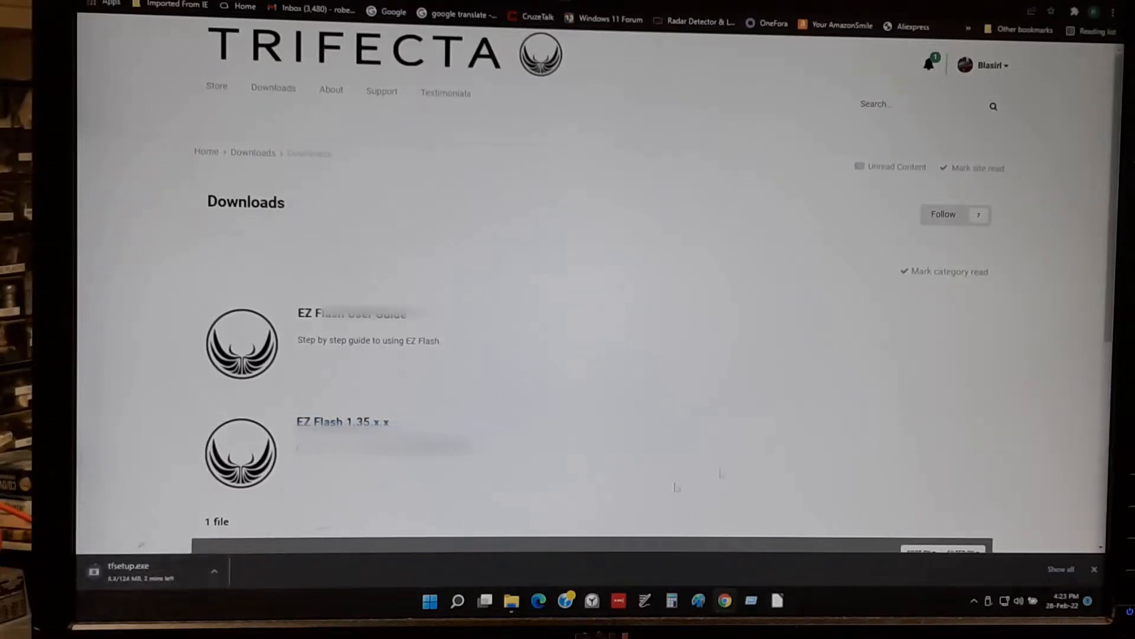
pyautogui.scroll(-3)
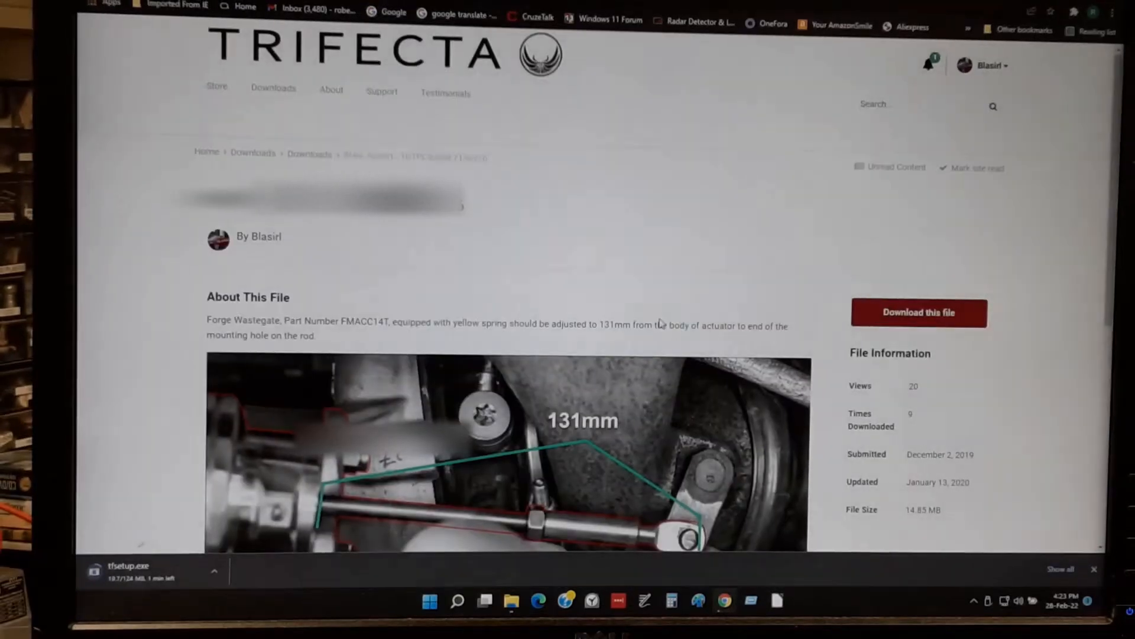
pyautogui.scroll(-3)
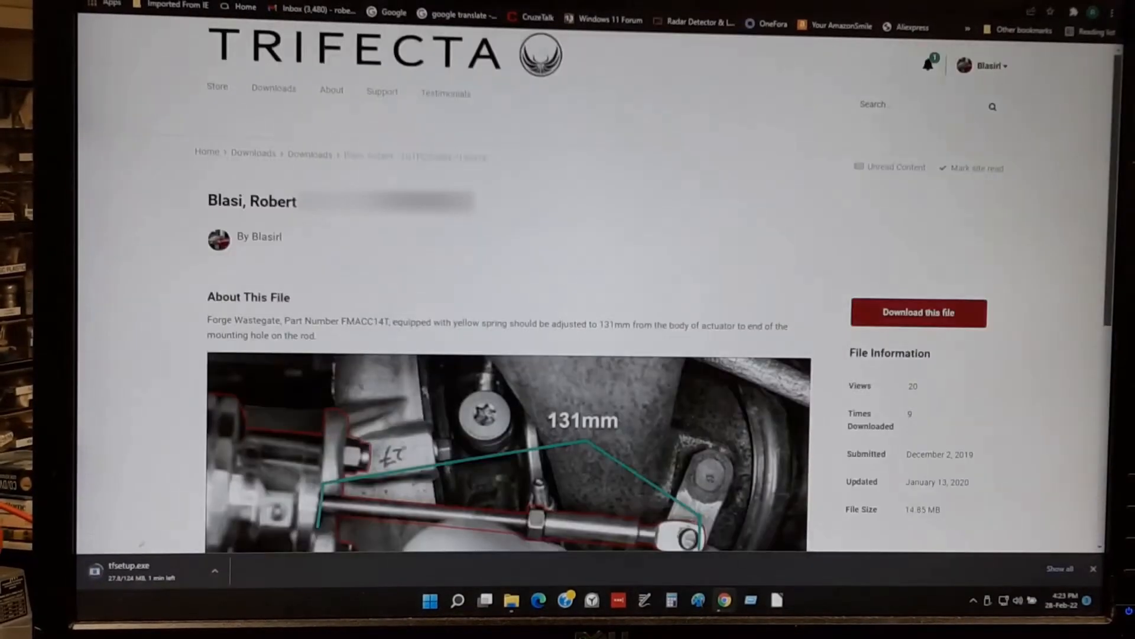
pyautogui.scroll(-3)
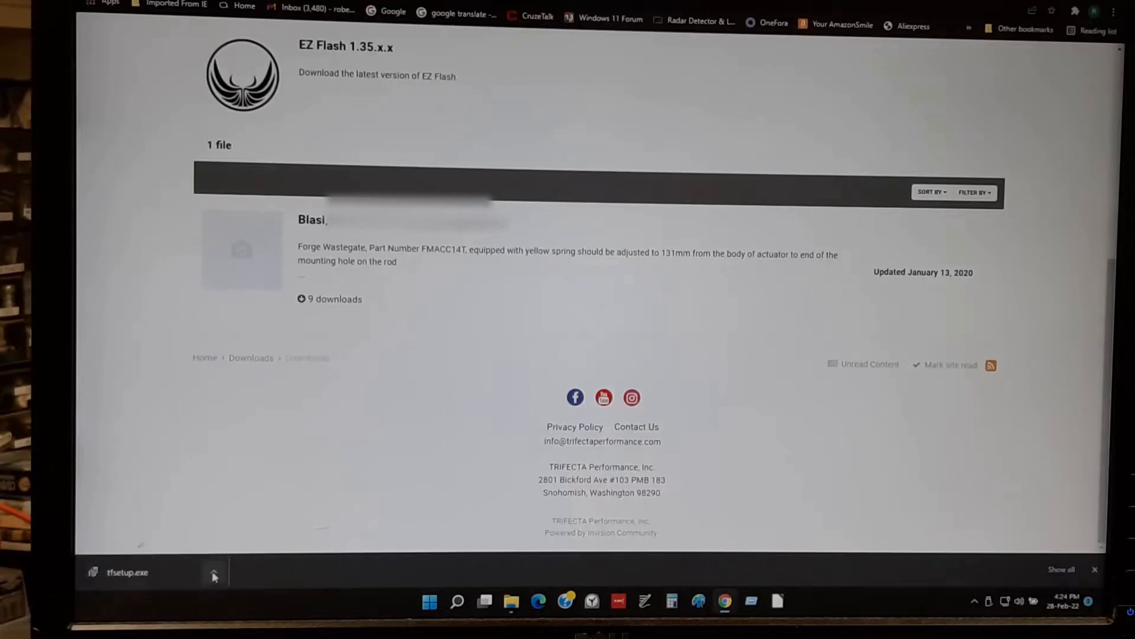
# - Show the finished tfsetup.exe download in its folder
pyautogui.click(213, 572)
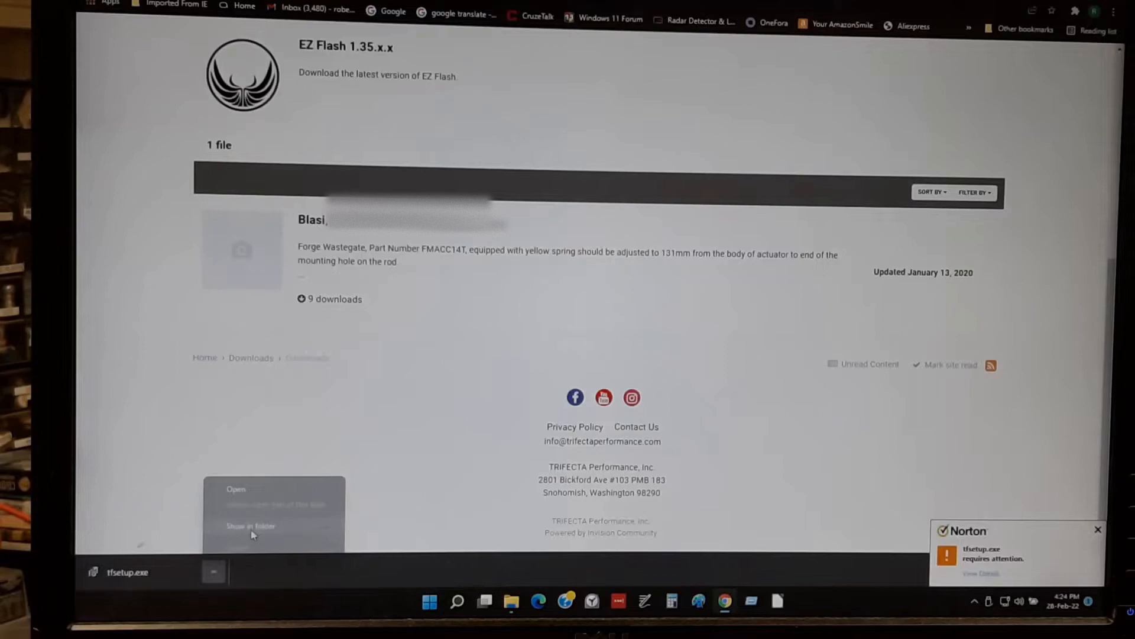
pyautogui.click(252, 526)
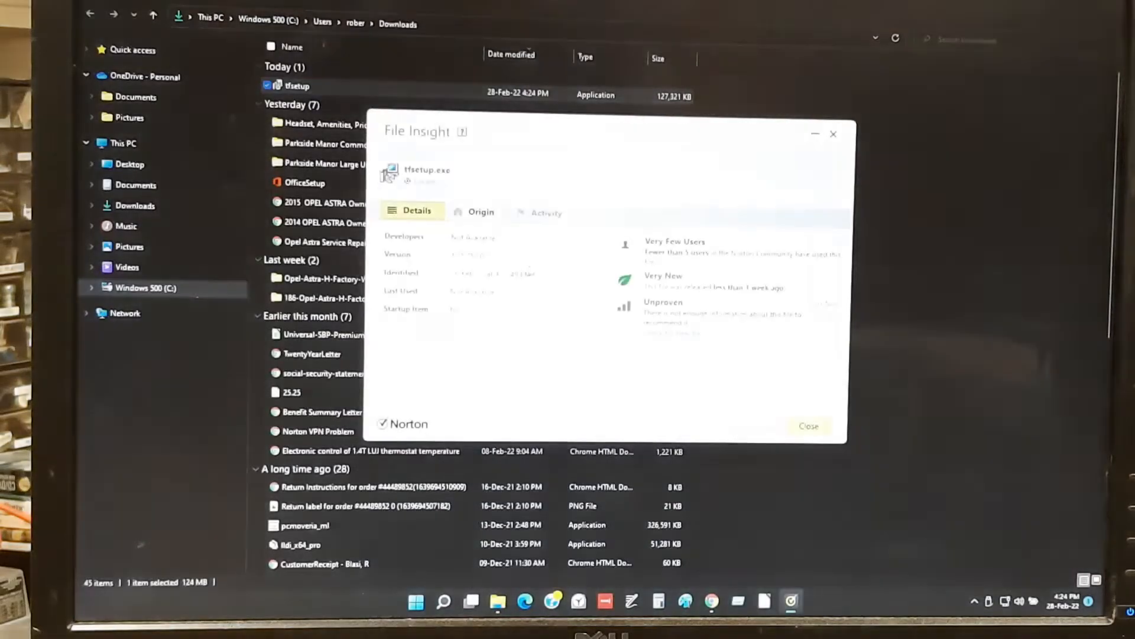
# - Dismiss Norton, copy tfsetup, and paste it into Documents > Auto > Cruze > Trifecta
pyautogui.click(808, 426)
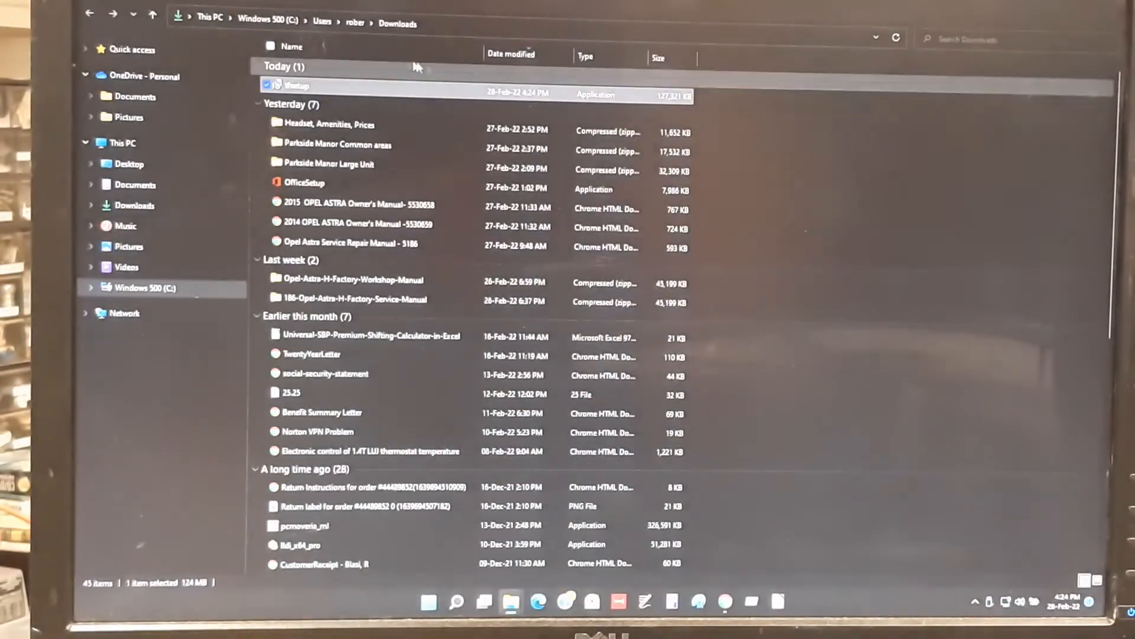
pyautogui.moveTo(297, 84)
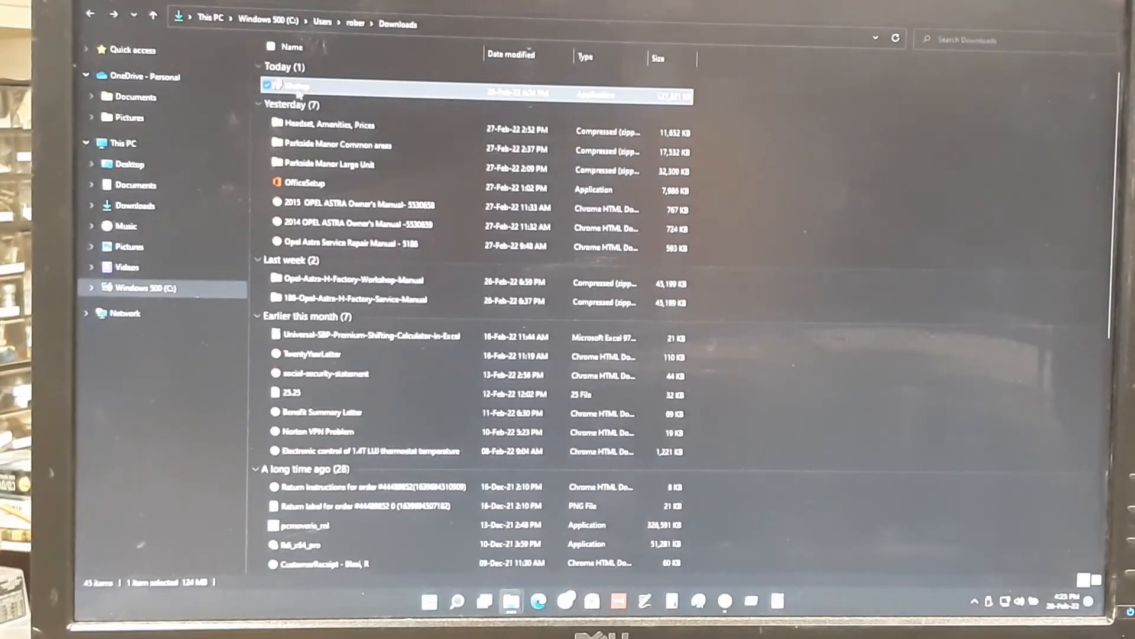
pyautogui.rightClick(296, 85)
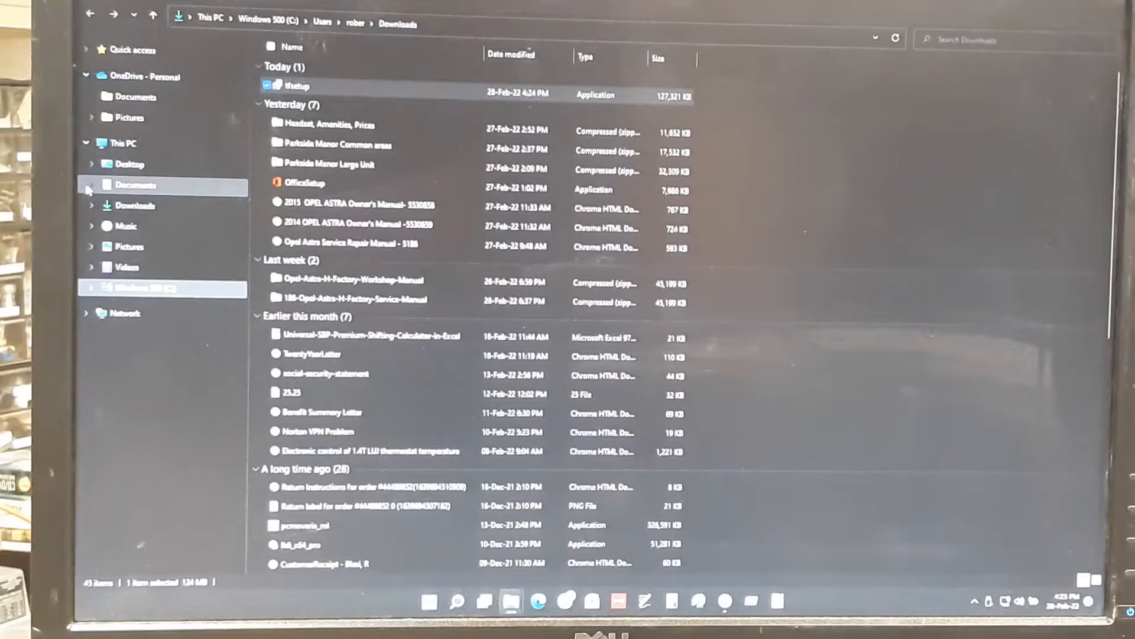
pyautogui.click(92, 45)
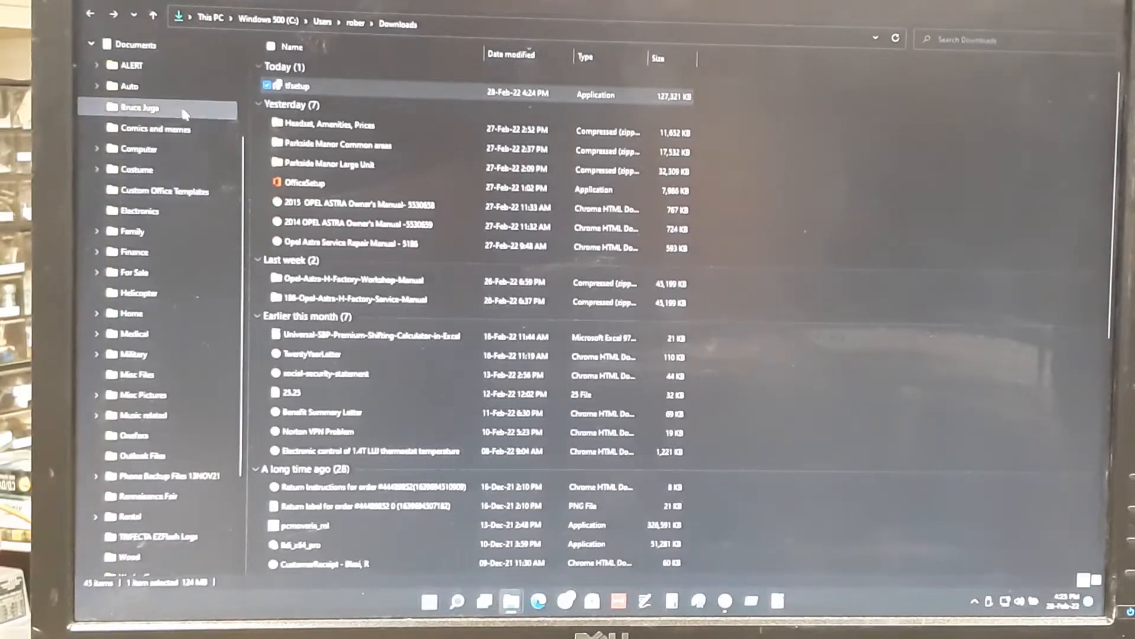
pyautogui.click(97, 85)
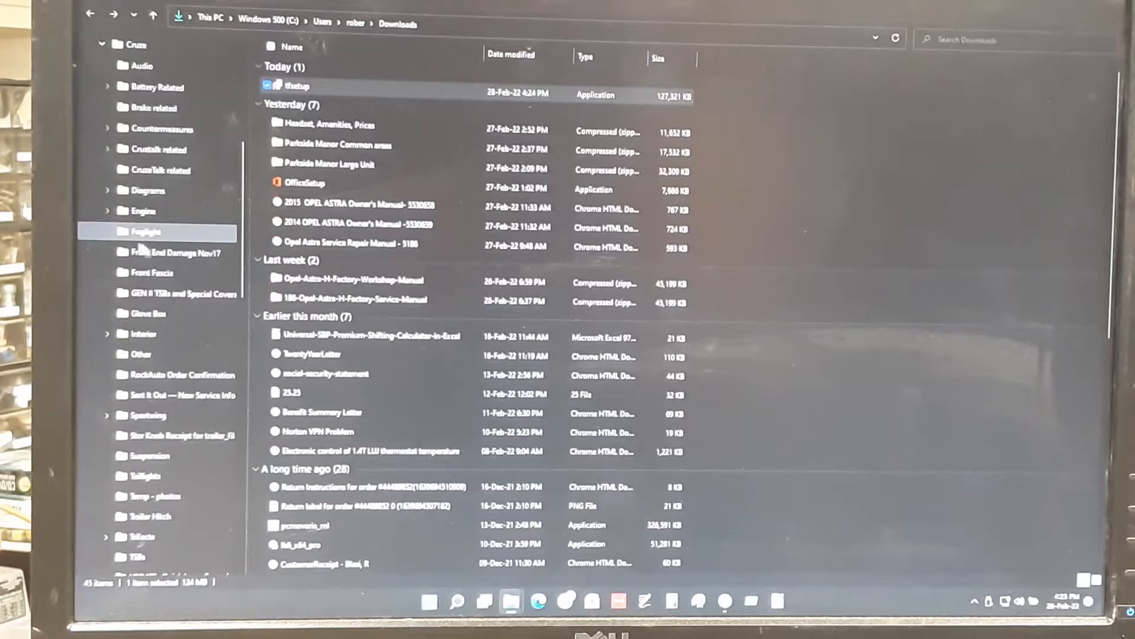
pyautogui.scroll(-3)
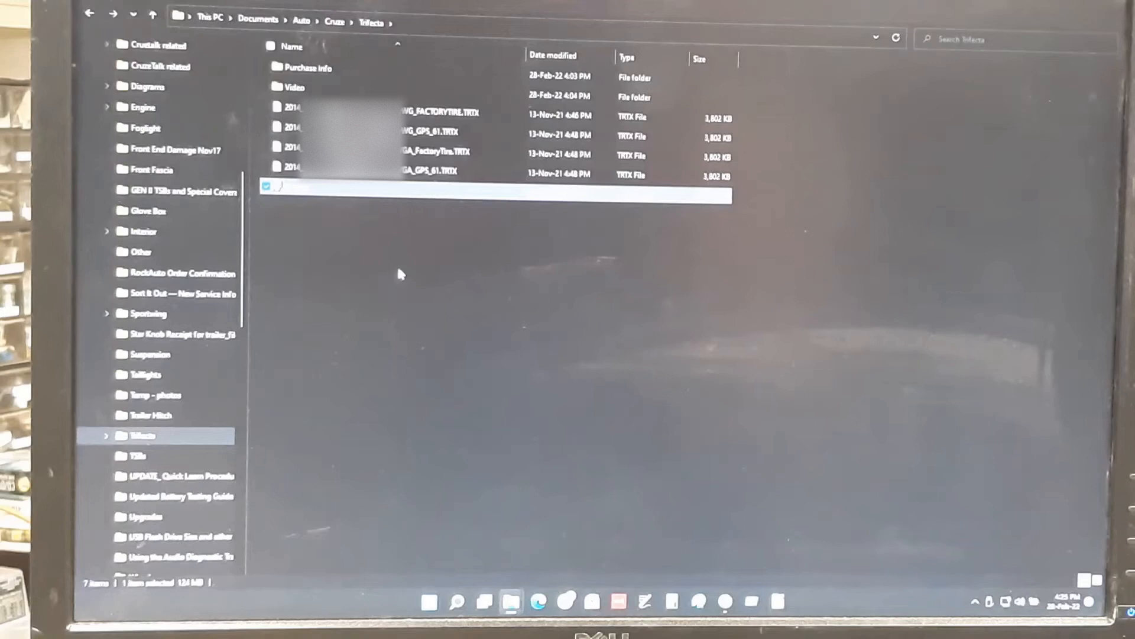
pyautogui.moveTo(438, 273)
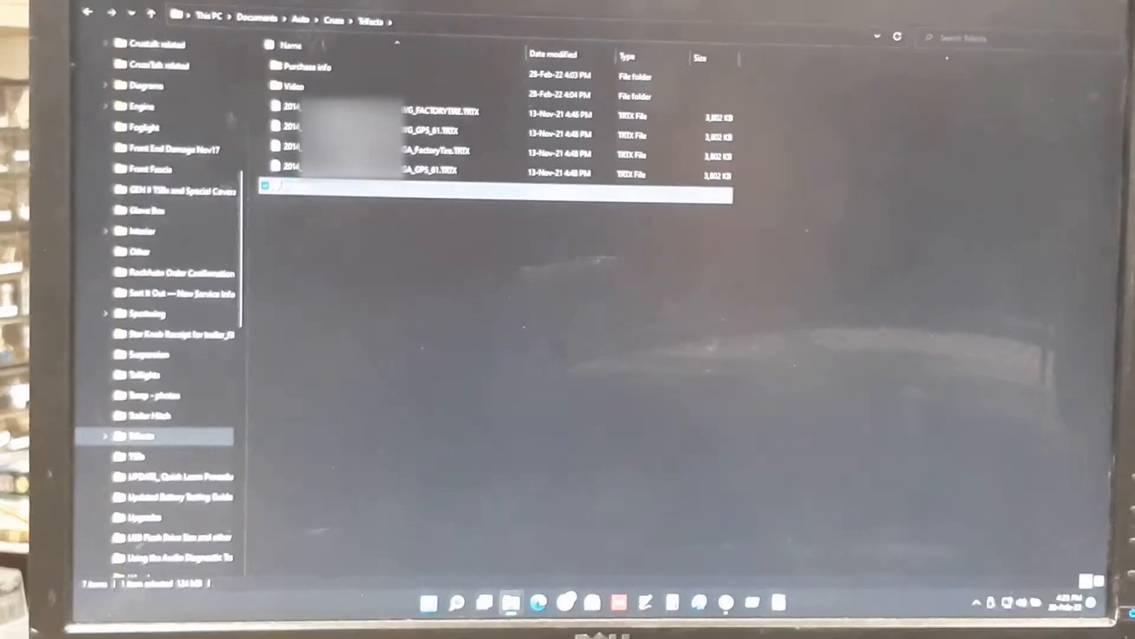
# - Run the copied tfsetup as administrator and allow it past Norton's warning
pyautogui.rightClick(326, 187)
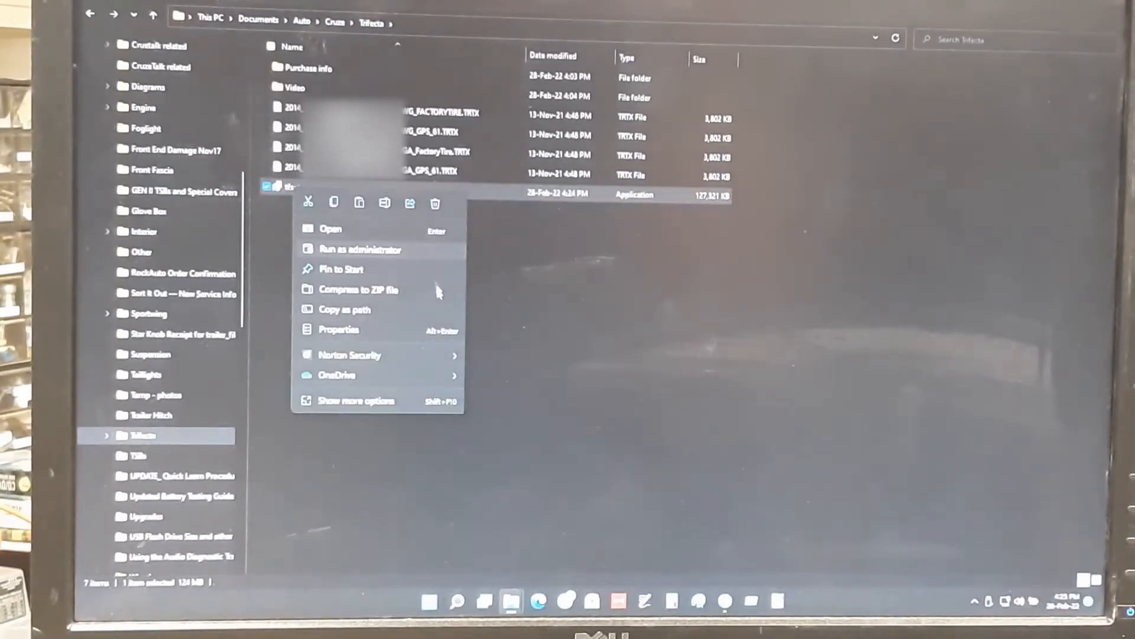
pyautogui.moveTo(336, 374)
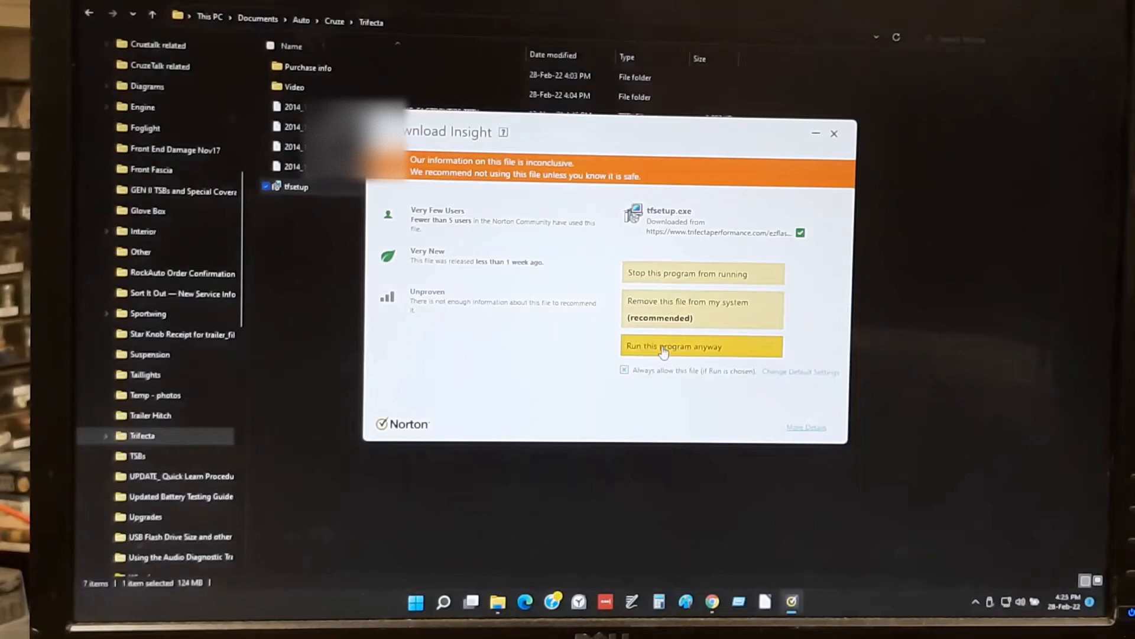
pyautogui.click(701, 346)
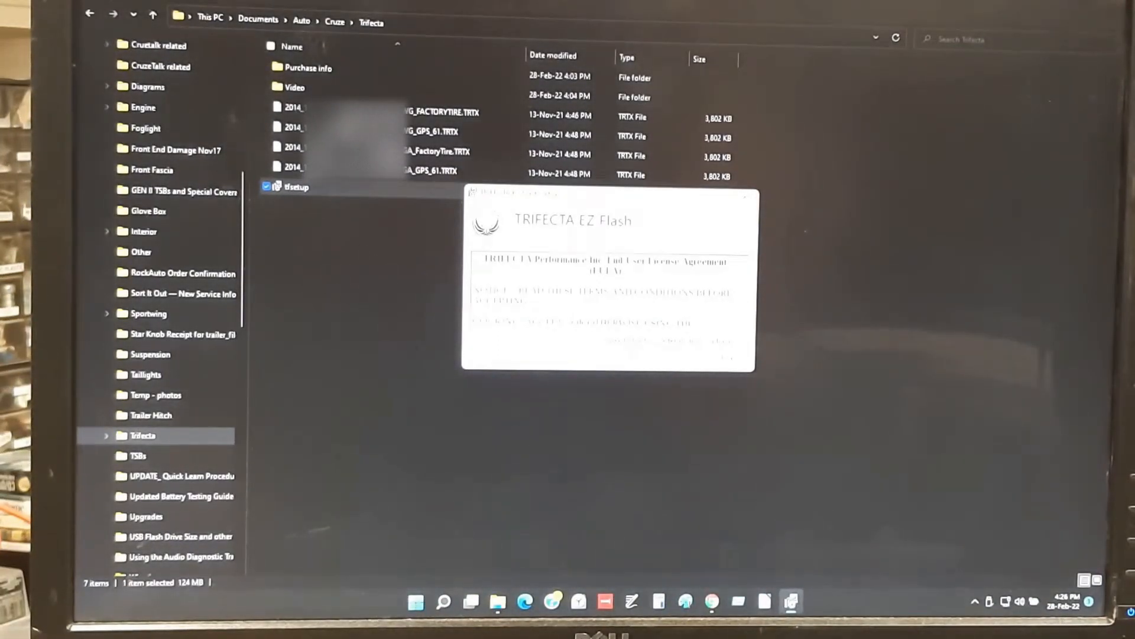
# - Get past the EZ Flash splash screen and approve the User Account Control prompt
pyautogui.click(594, 340)
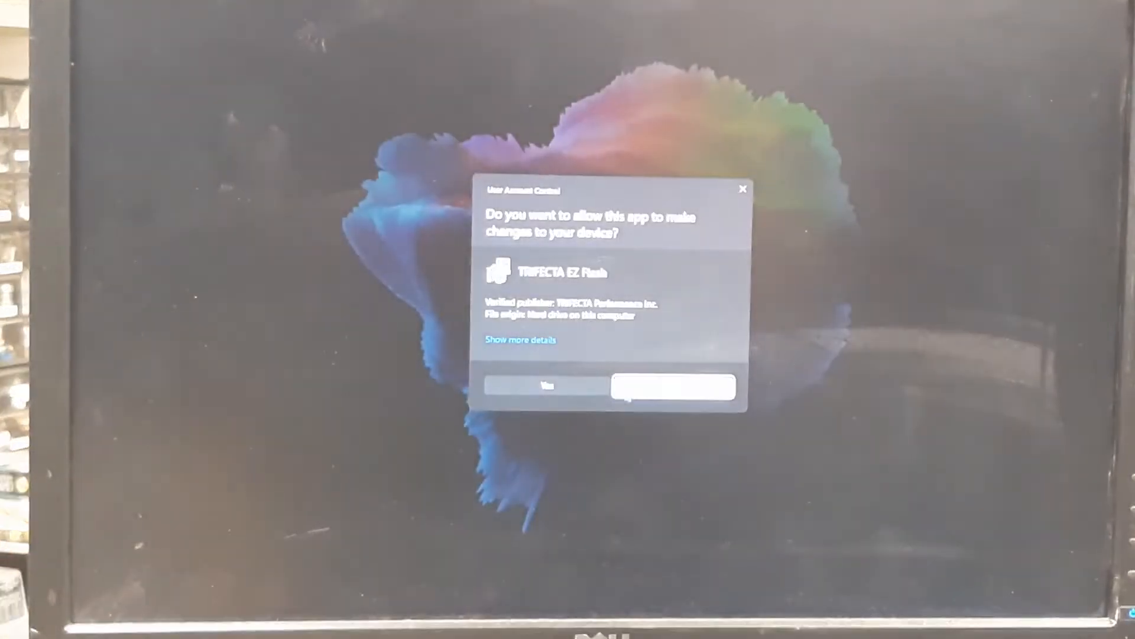
pyautogui.click(546, 385)
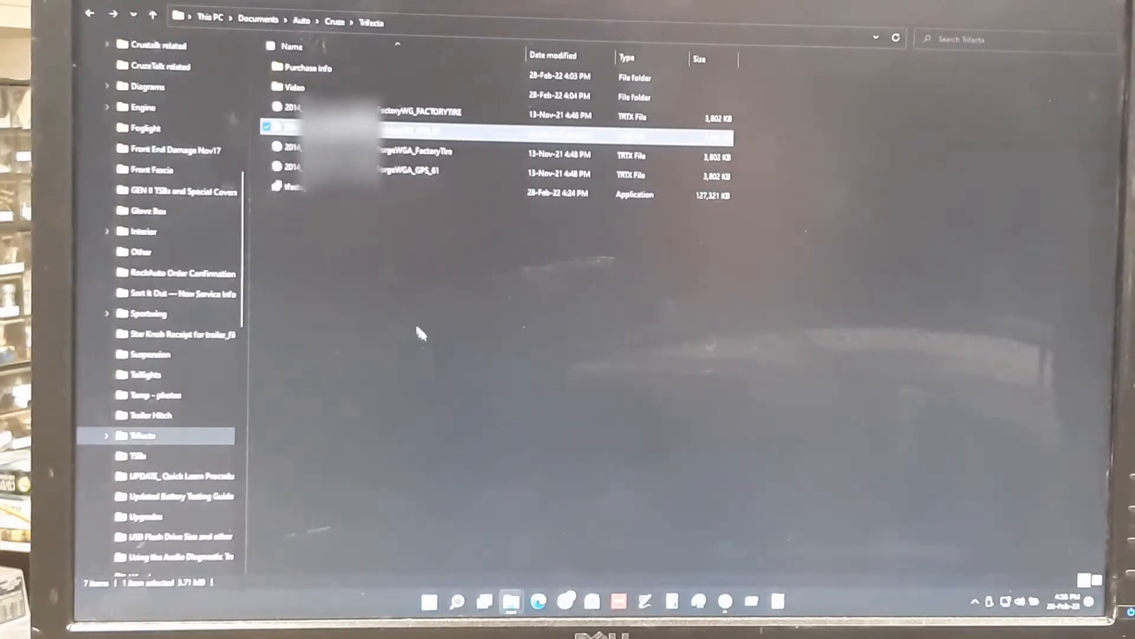
pyautogui.moveTo(423, 335)
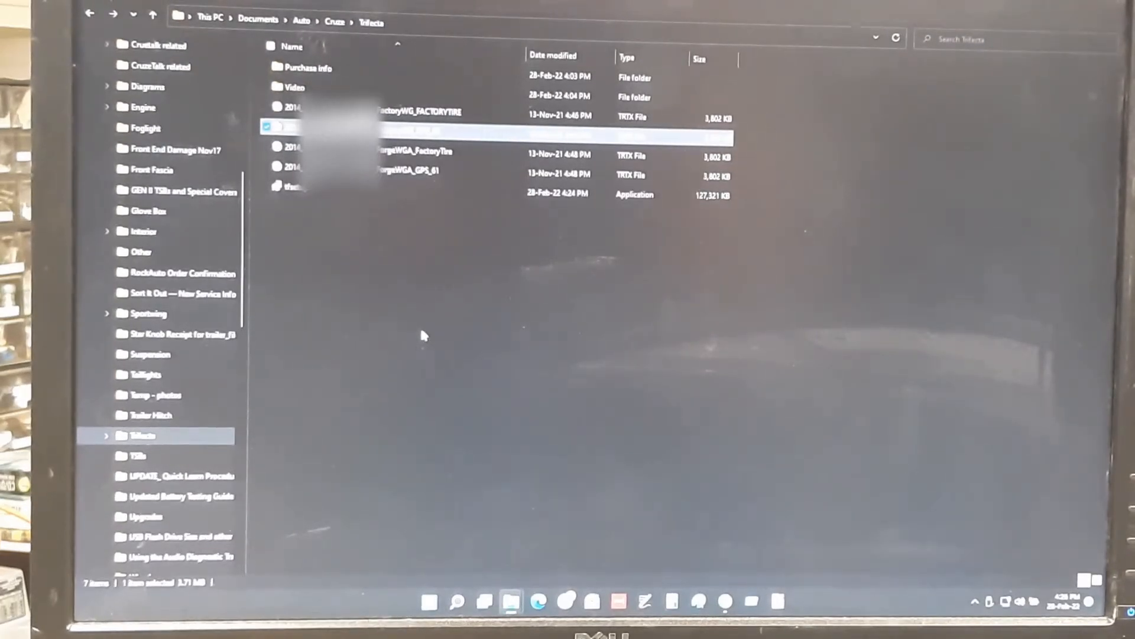